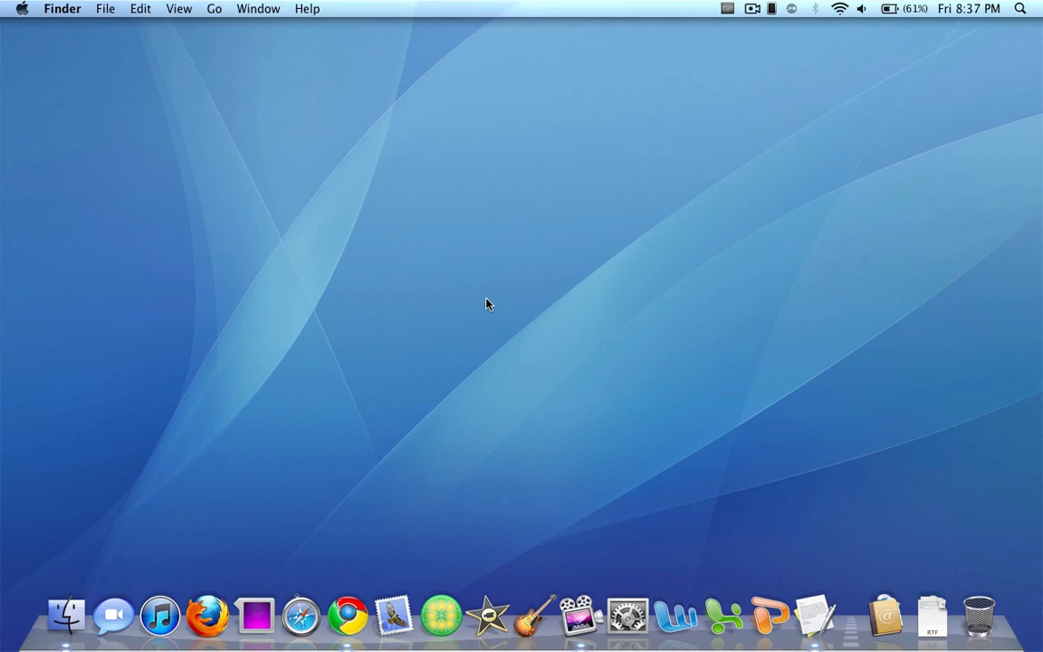
# Bring the untitled jailbreak note forward and indicate the first iOS 4.1 point with the pointer.
pyautogui.click(815, 616)
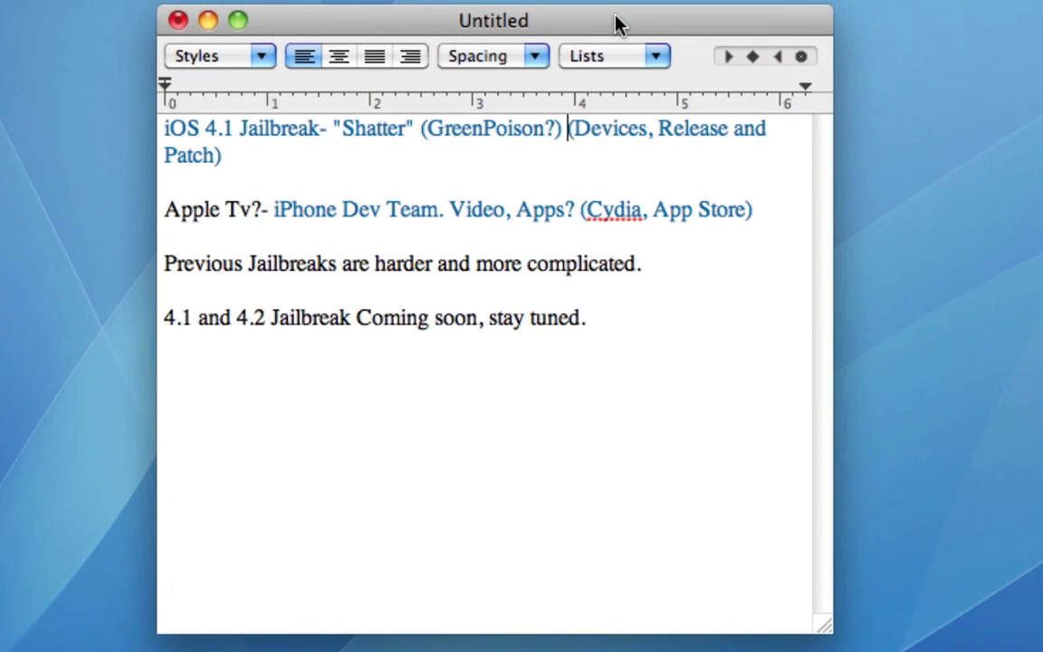
pyautogui.moveTo(668, 315)
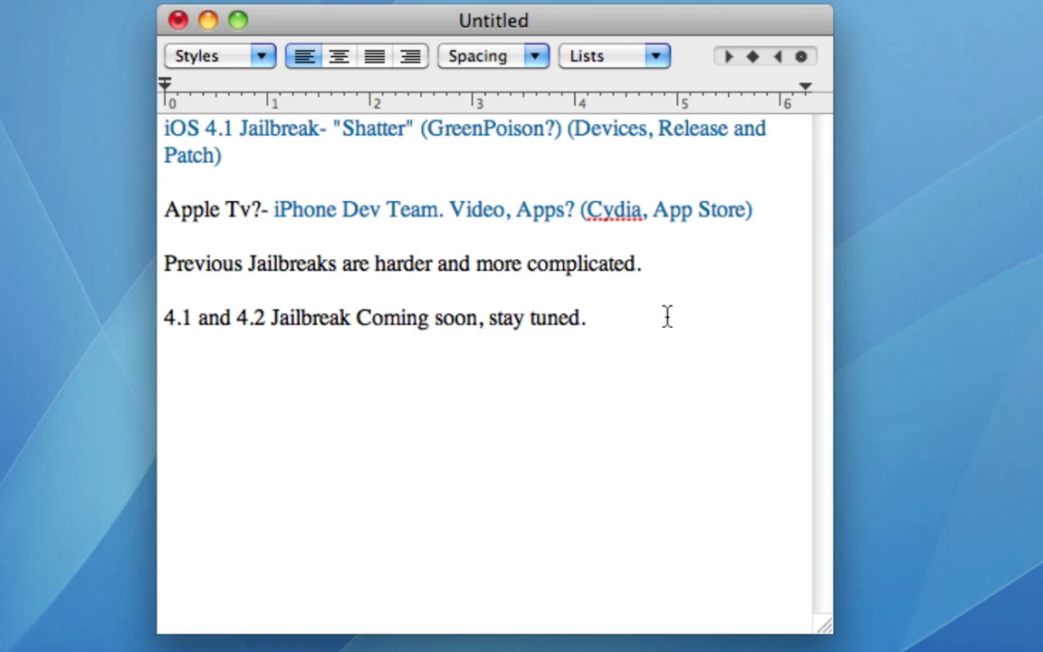
pyautogui.click(565, 127)
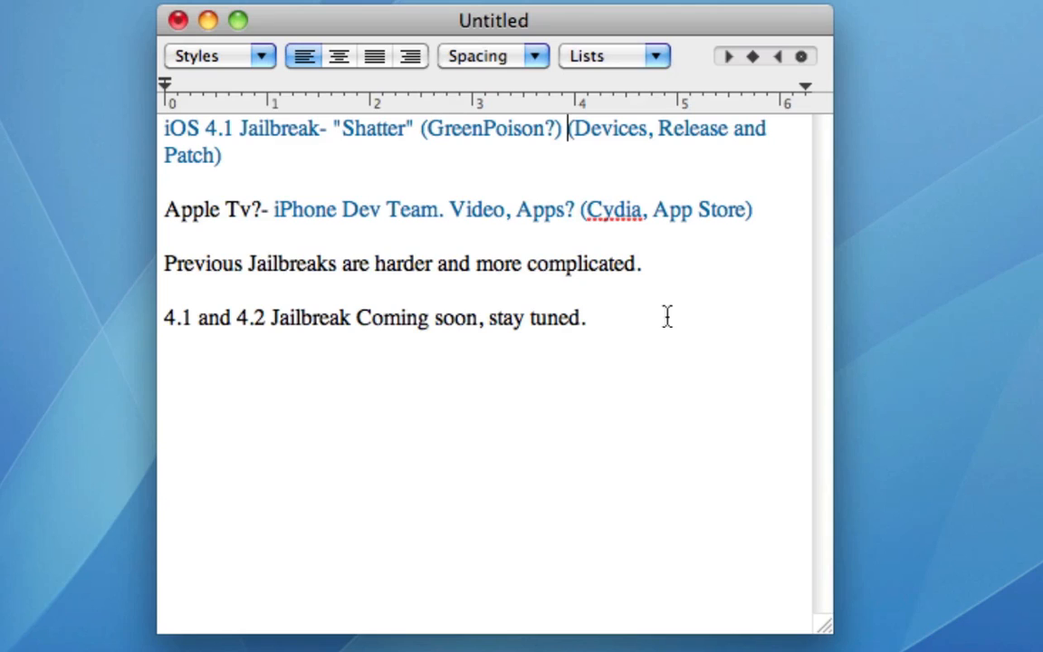
pyautogui.click(567, 127)
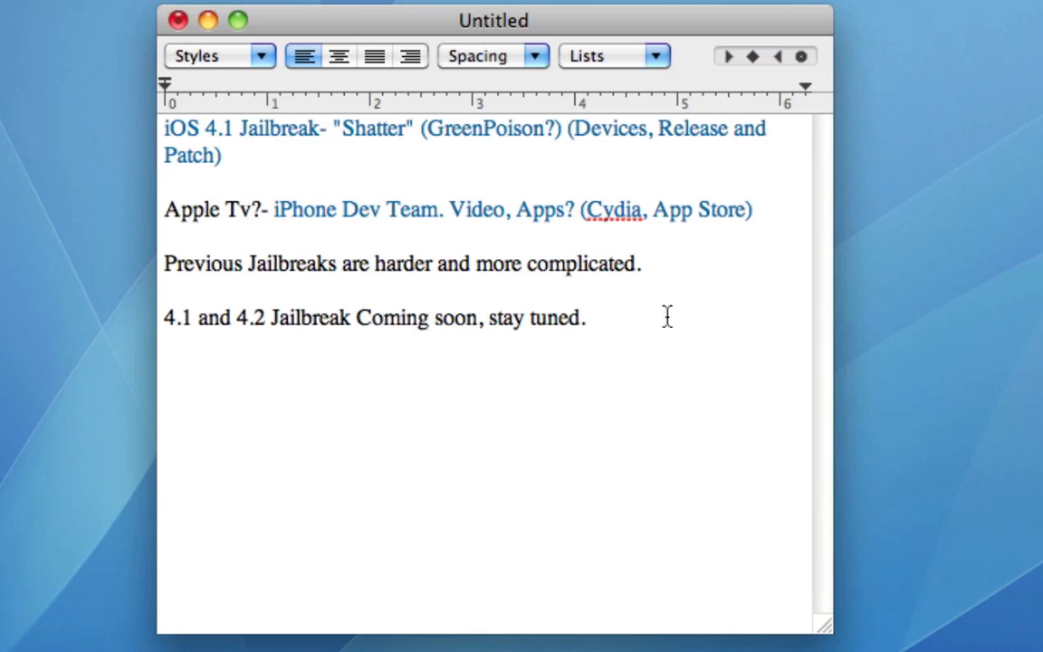
pyautogui.click(565, 127)
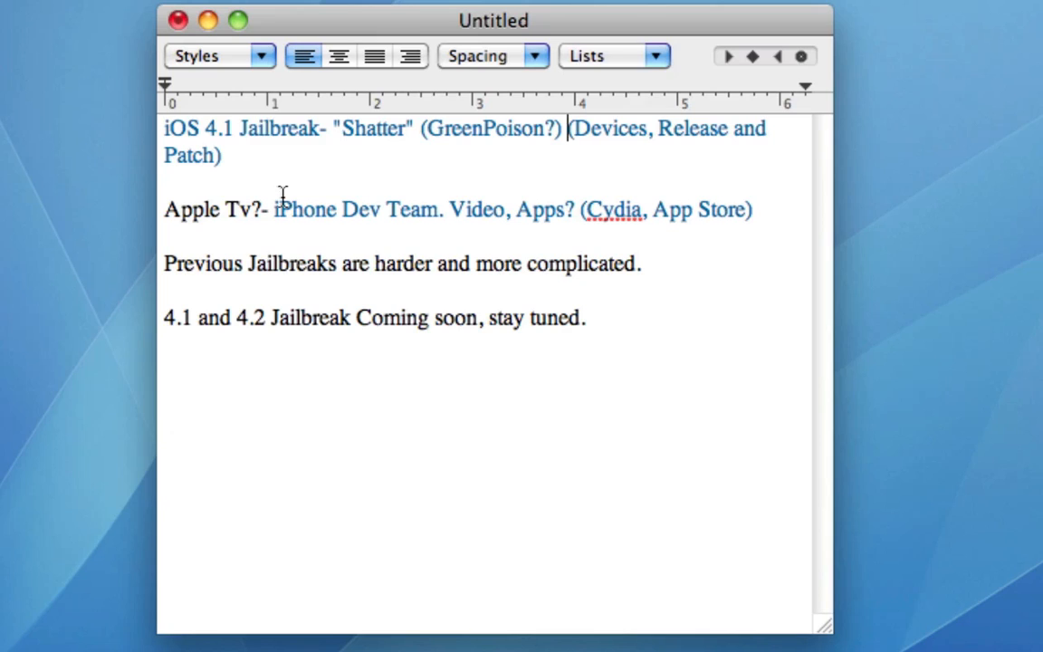
pyautogui.moveTo(262, 136)
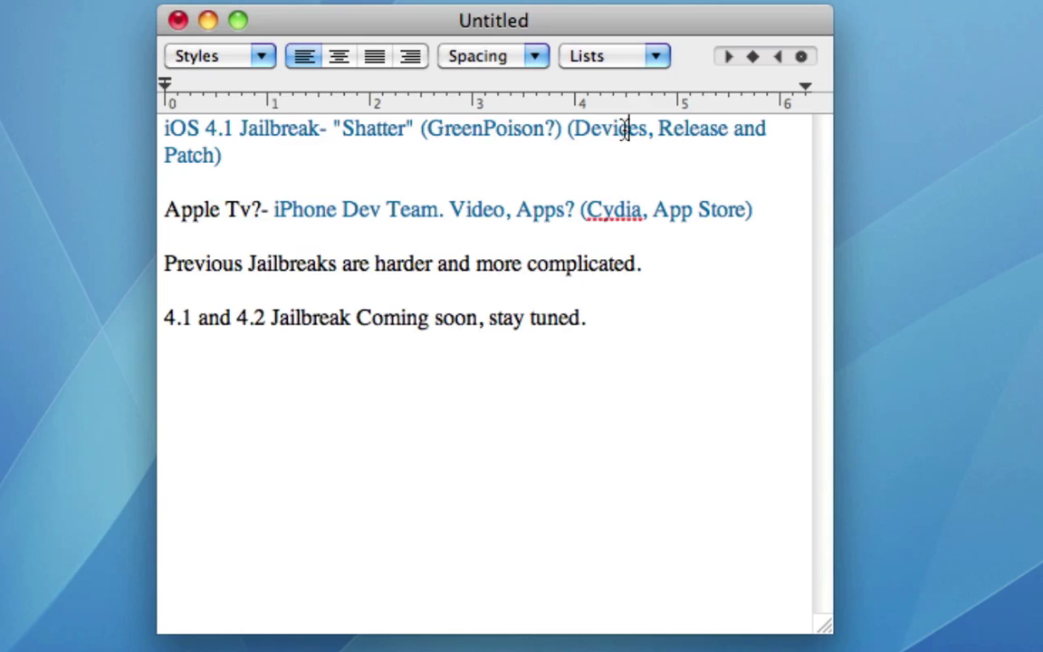
pyautogui.moveTo(670, 163)
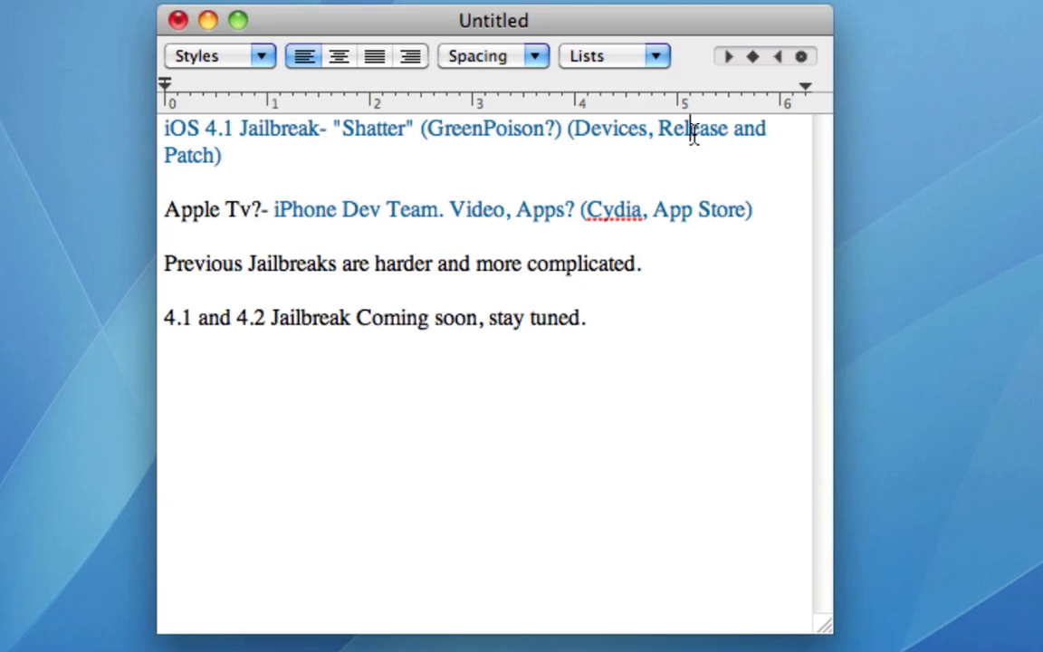
pyautogui.moveTo(694, 130)
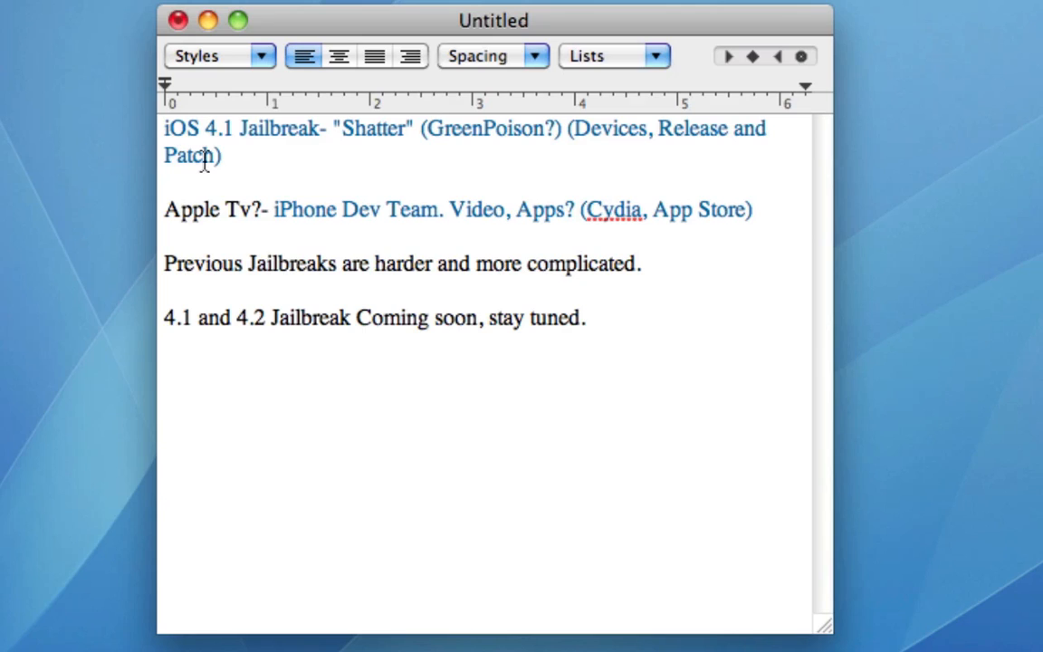
pyautogui.moveTo(340, 166)
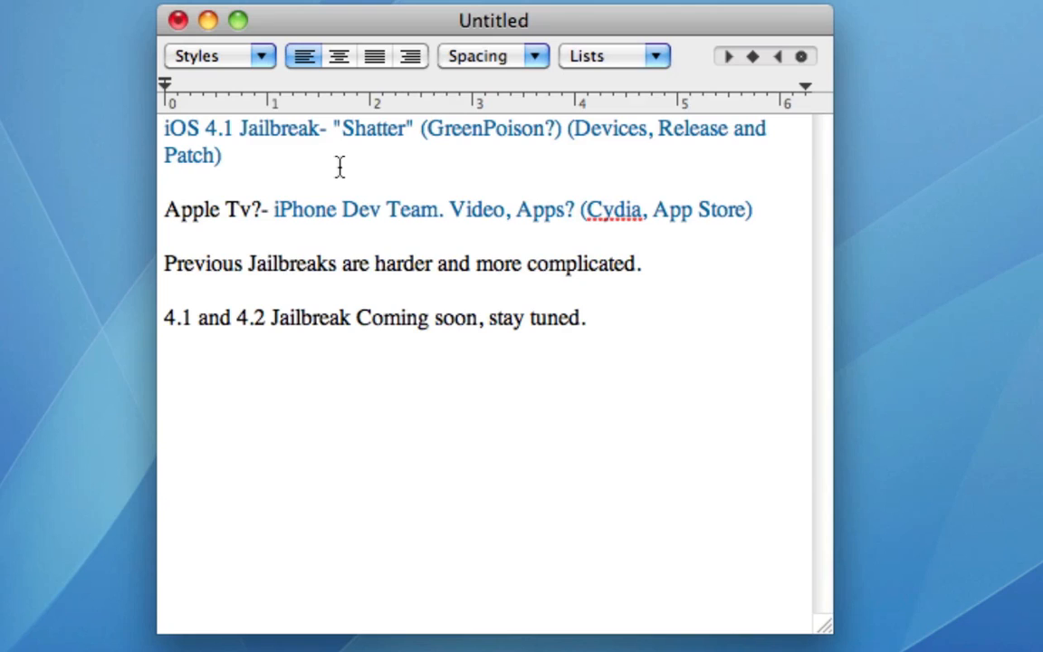
pyautogui.click(166, 155)
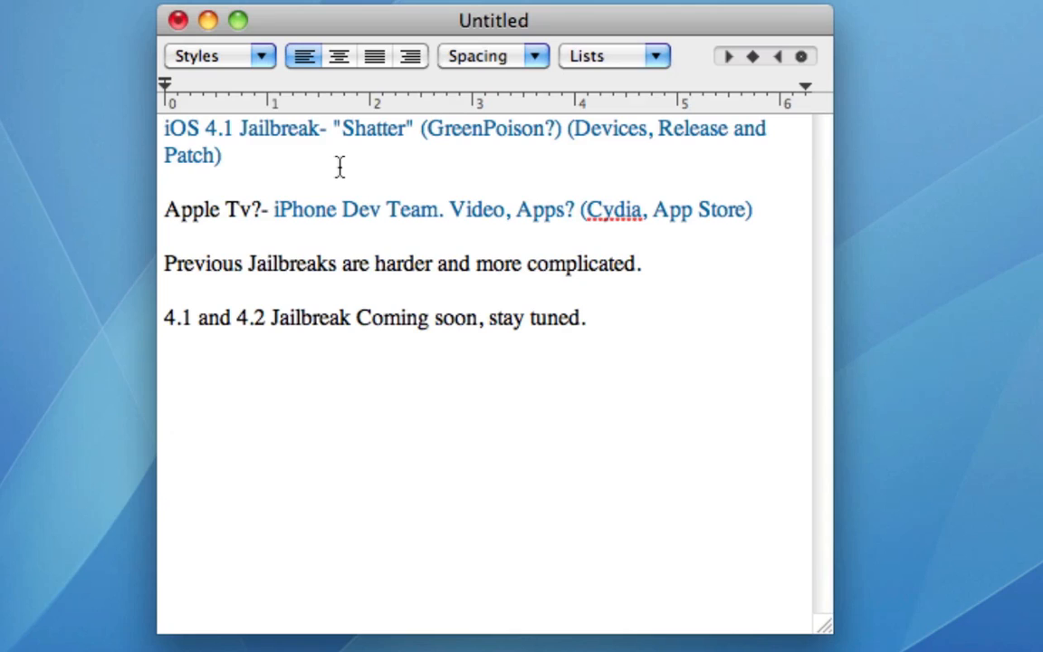
pyautogui.click(178, 156)
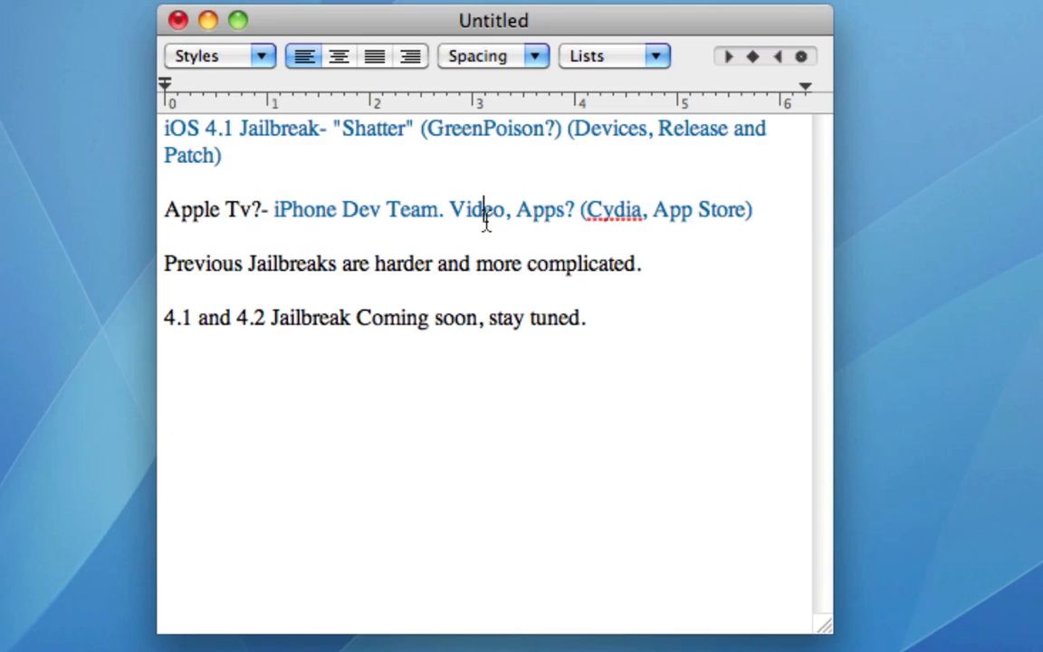
pyautogui.moveTo(554, 297)
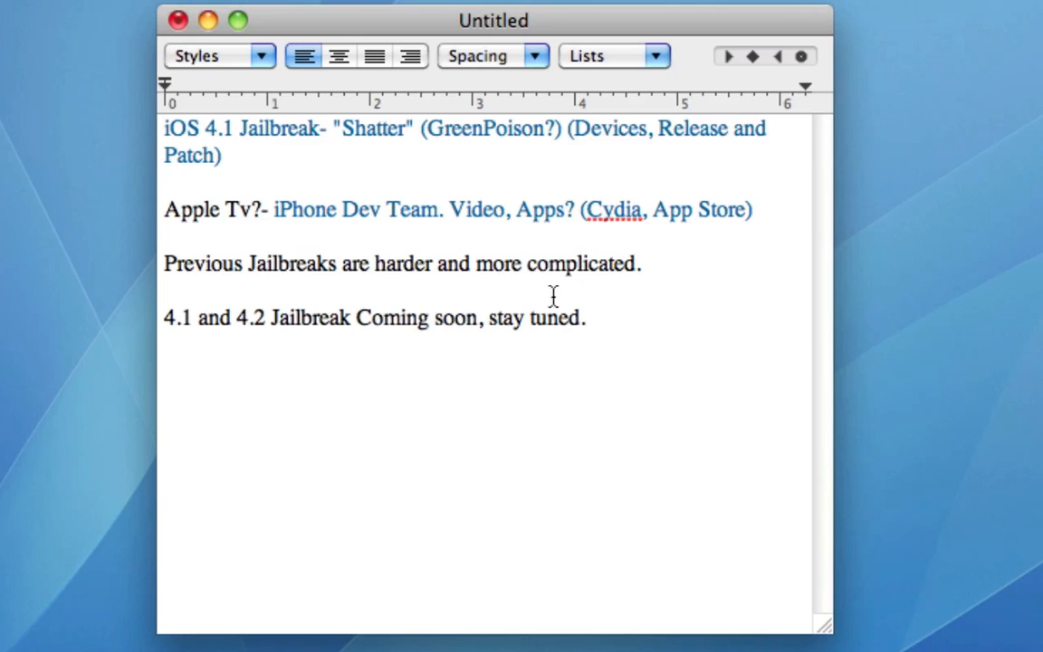
pyautogui.moveTo(390, 137)
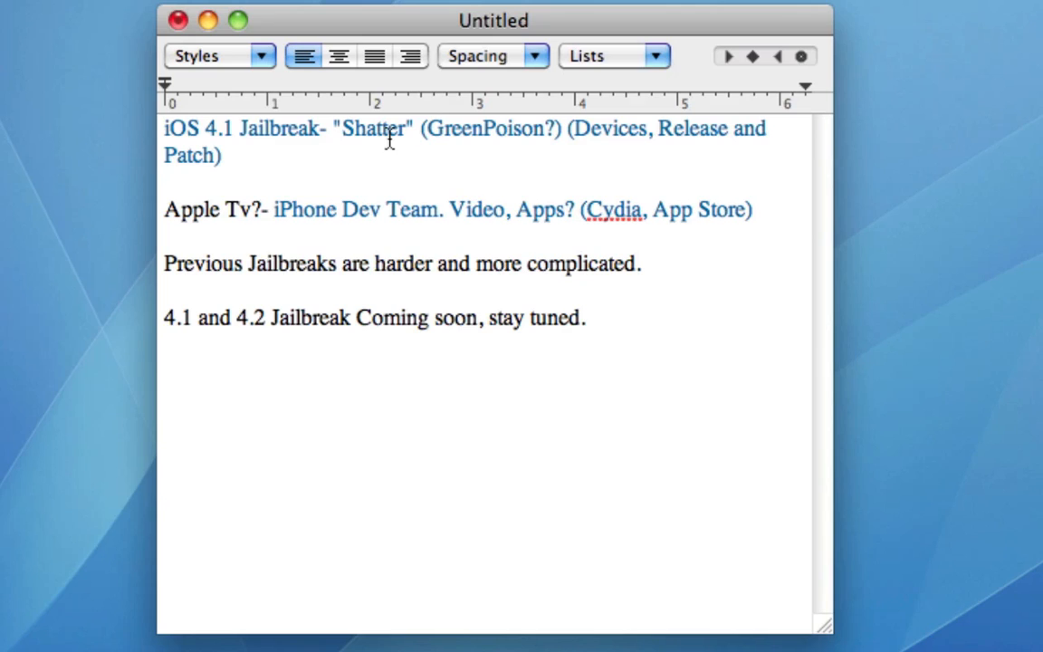
pyautogui.moveTo(480, 219)
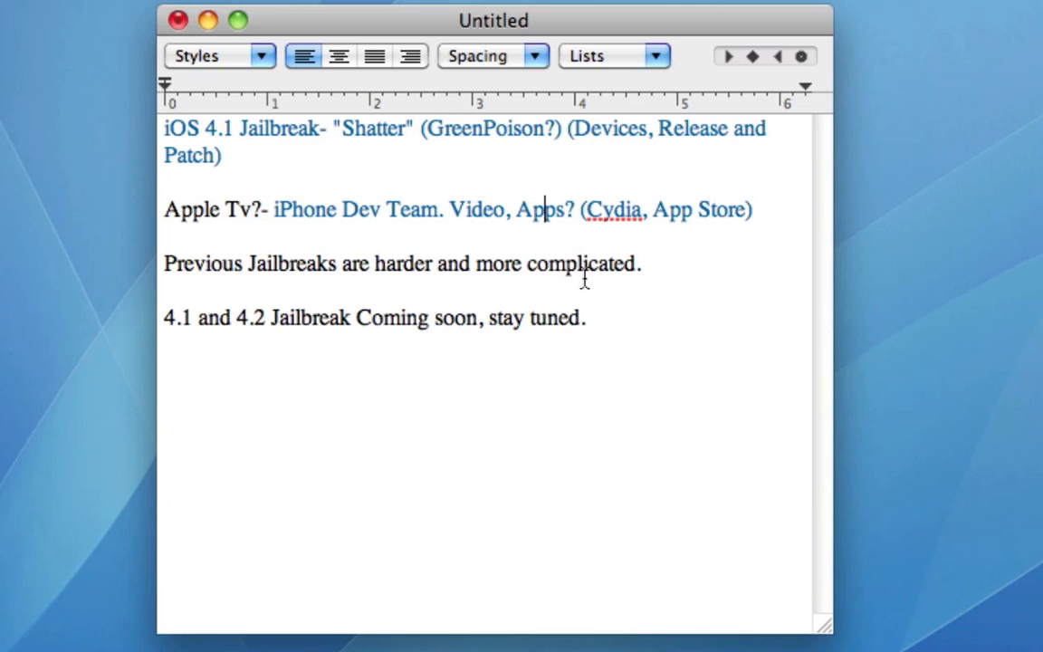
pyautogui.moveTo(616, 210)
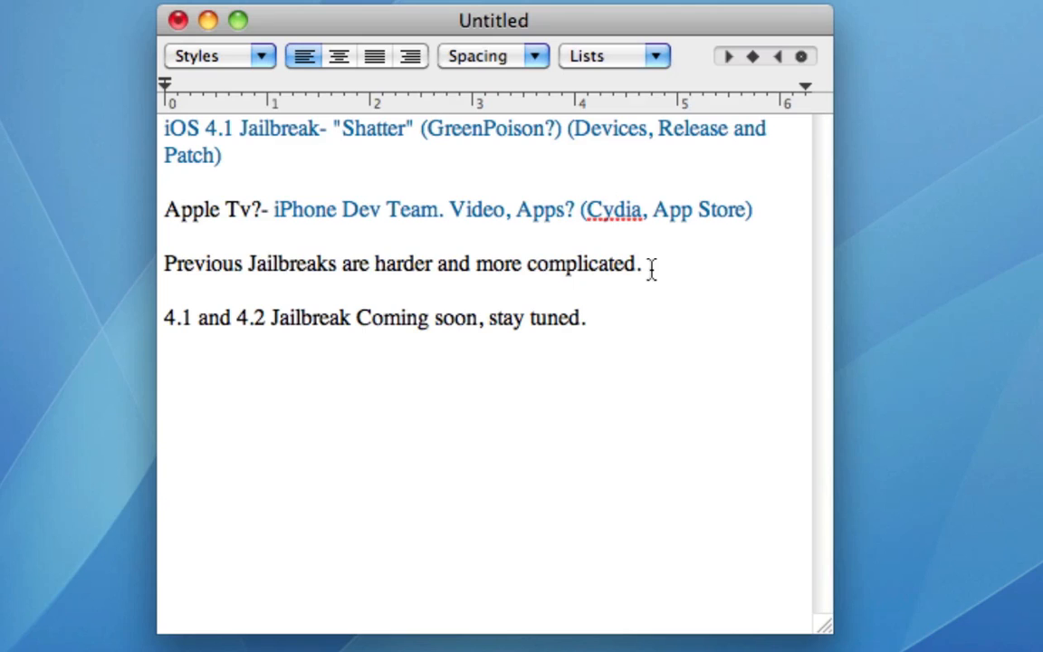
pyautogui.moveTo(692, 200)
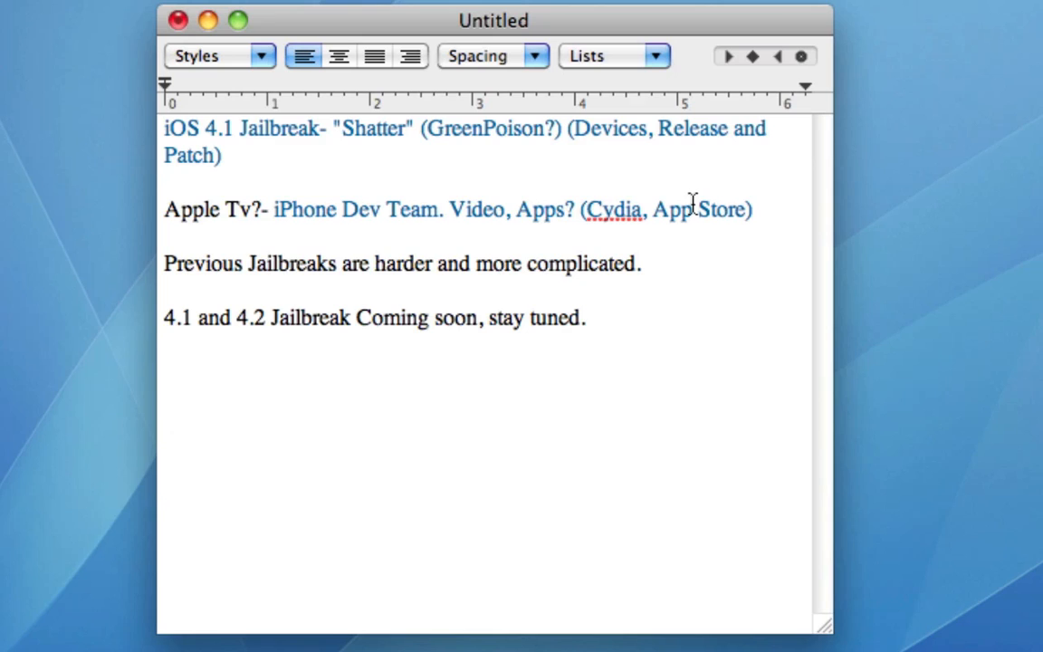
pyautogui.click(253, 166)
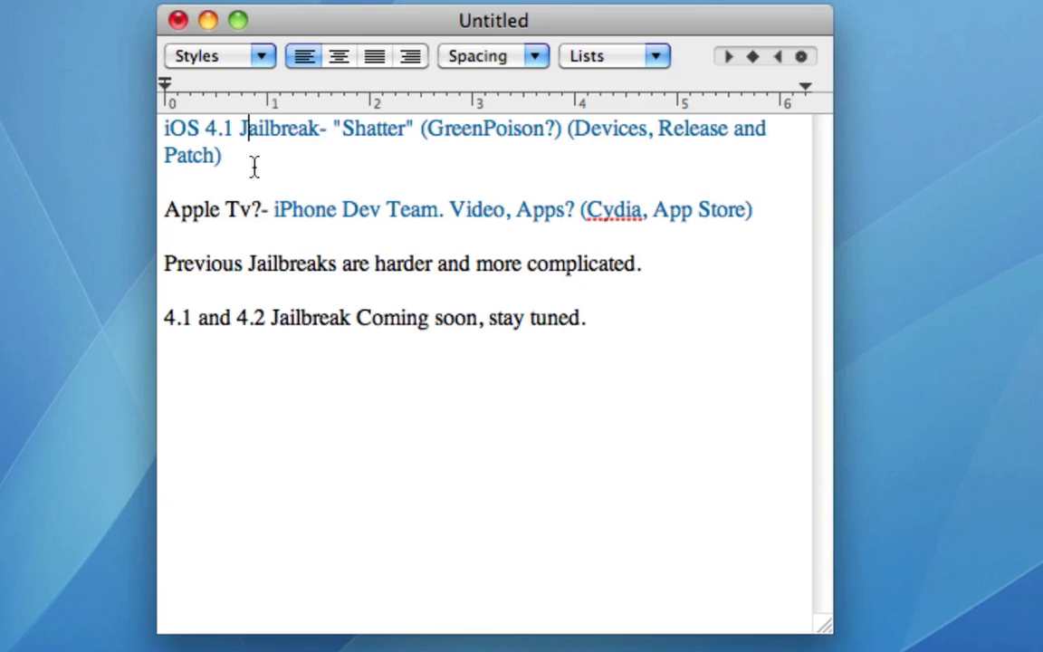
pyautogui.moveTo(467, 221)
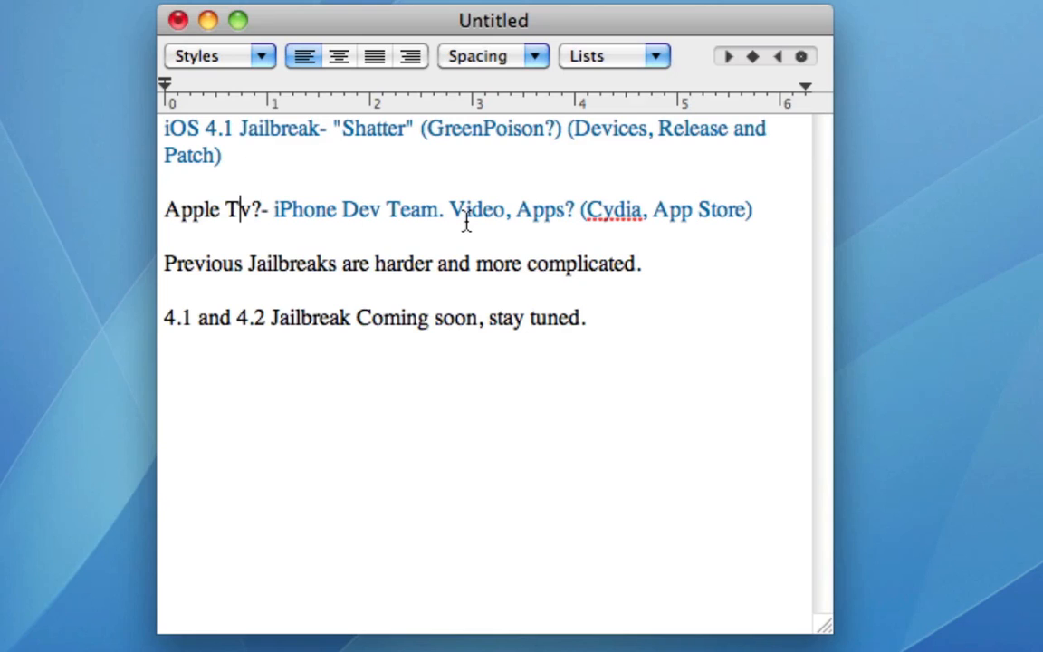
pyautogui.moveTo(291, 244)
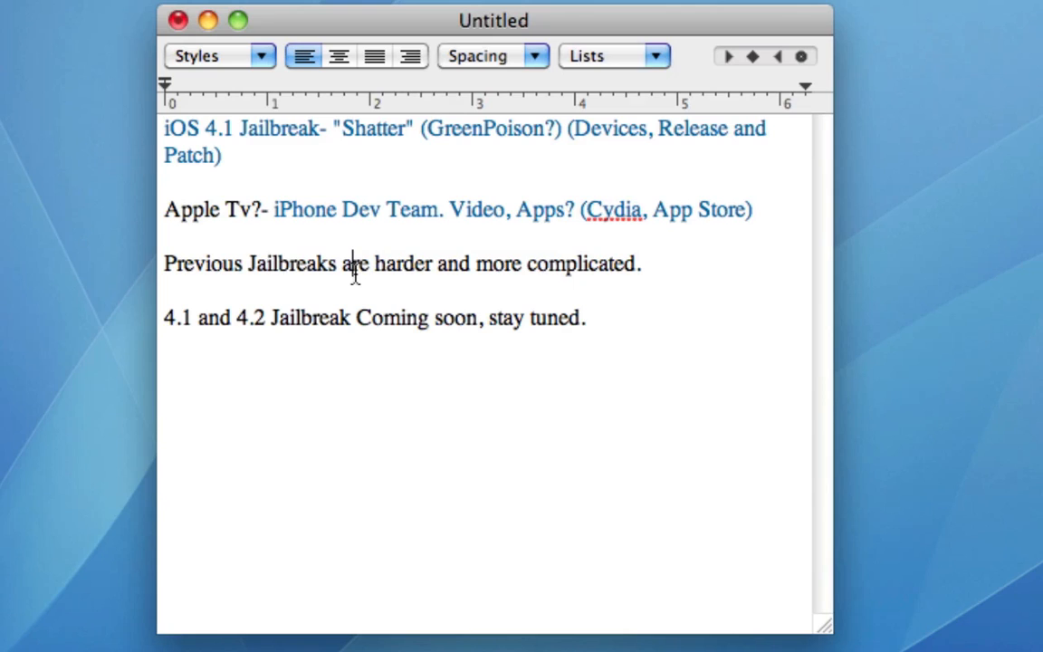
pyautogui.moveTo(190, 324)
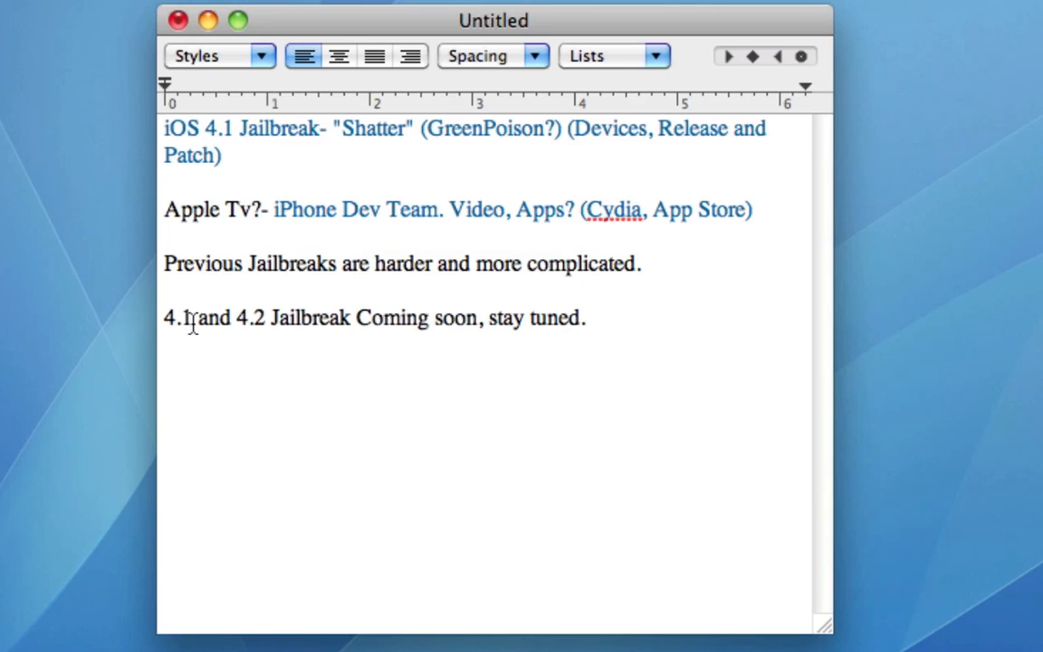